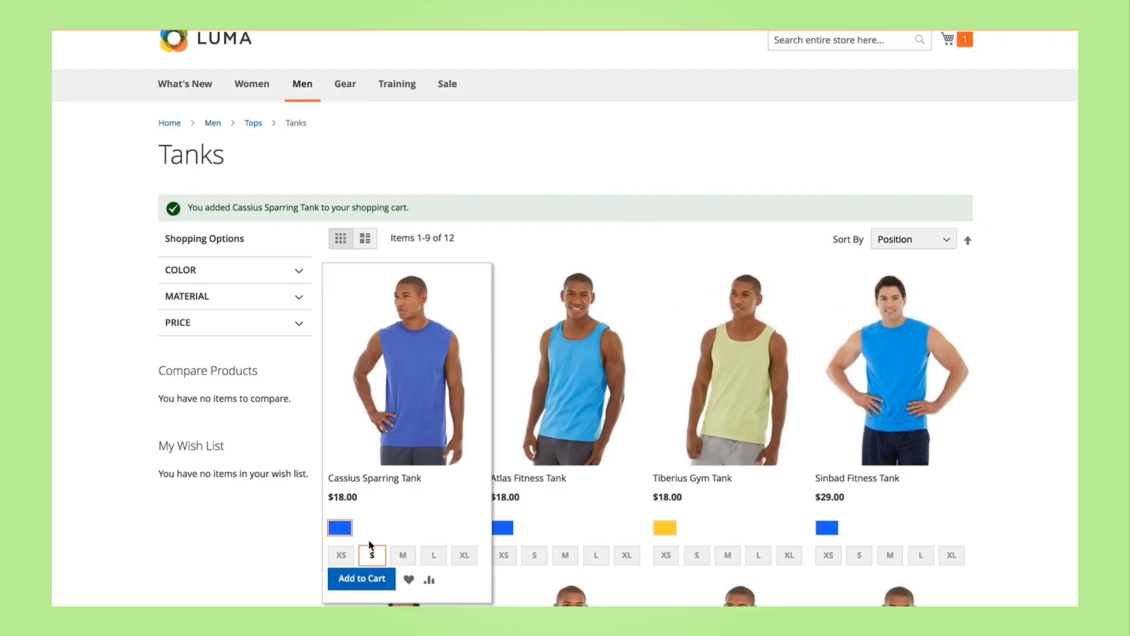
- Open the mini cart to confirm one Cassius Sparring Tank at $18.00
{"action": "left_click", "coordinate": [948, 38]}
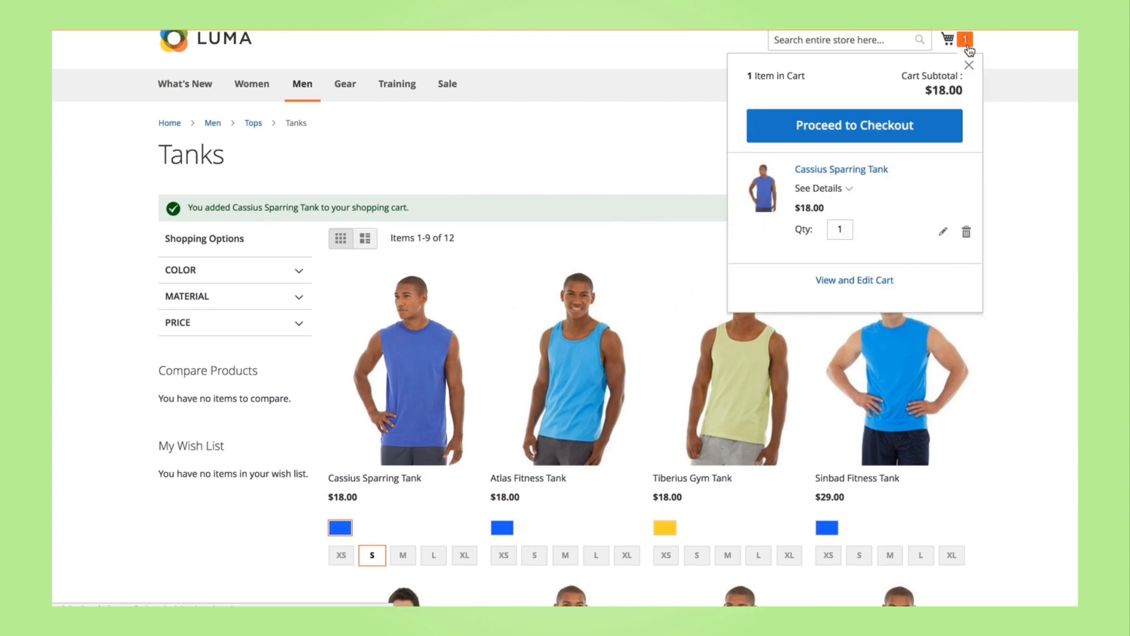
{"action": "left_click", "coordinate": [969, 65]}
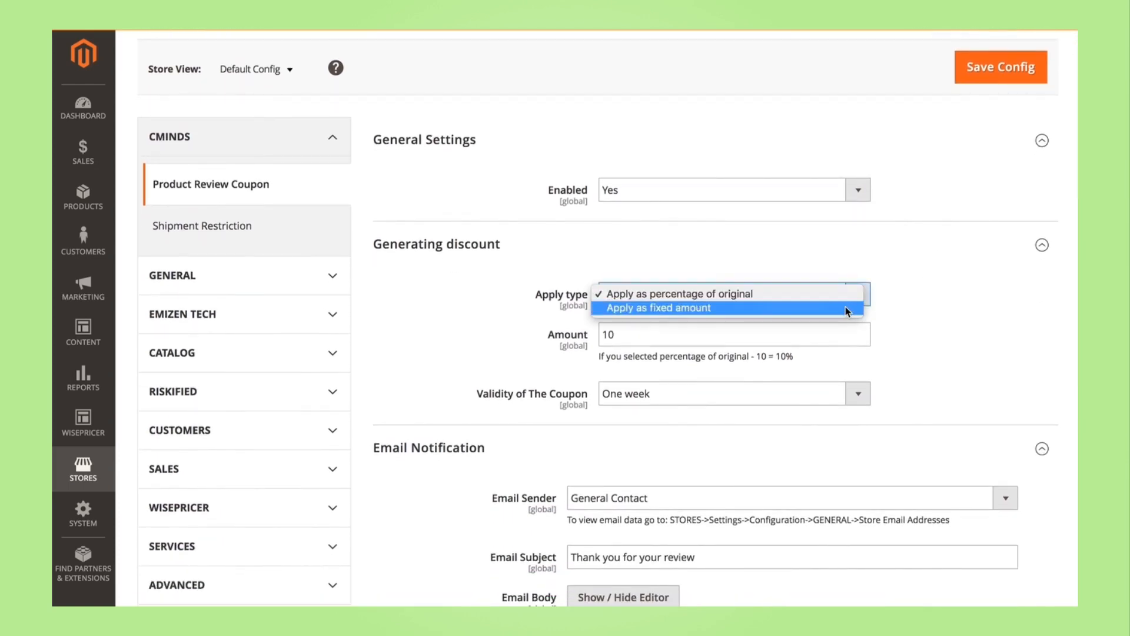
{"action": "mouse_move", "coordinate": [838, 314]}
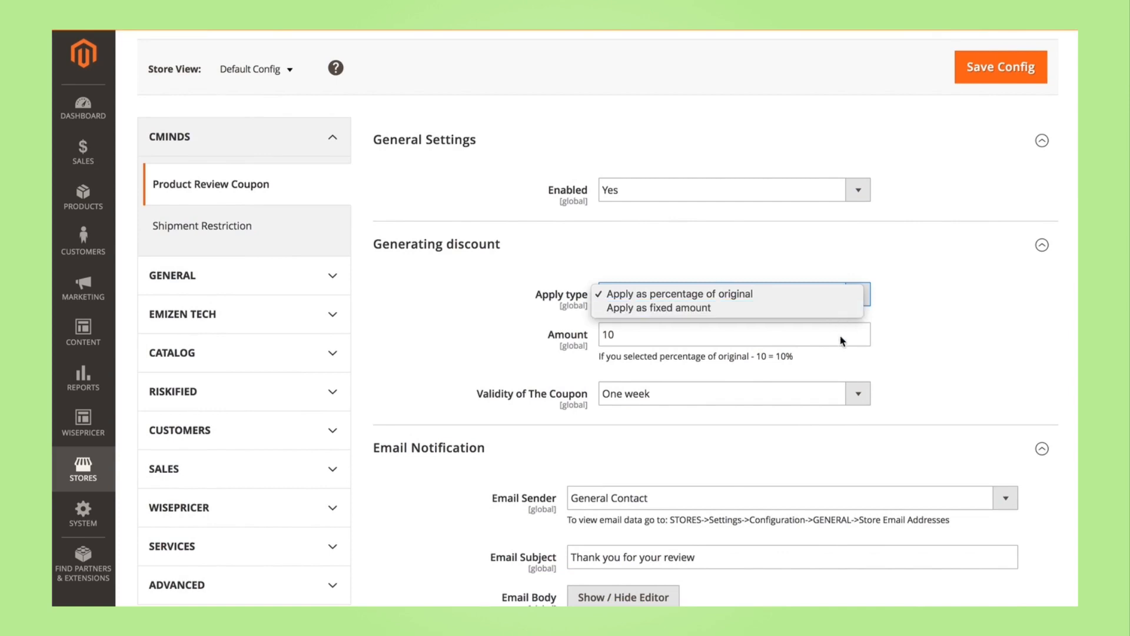
- Scroll down past the 10 percent, one-week discount settings to the email templates
{"action": "scroll", "scroll_direction": "down", "scroll_amount": 3}
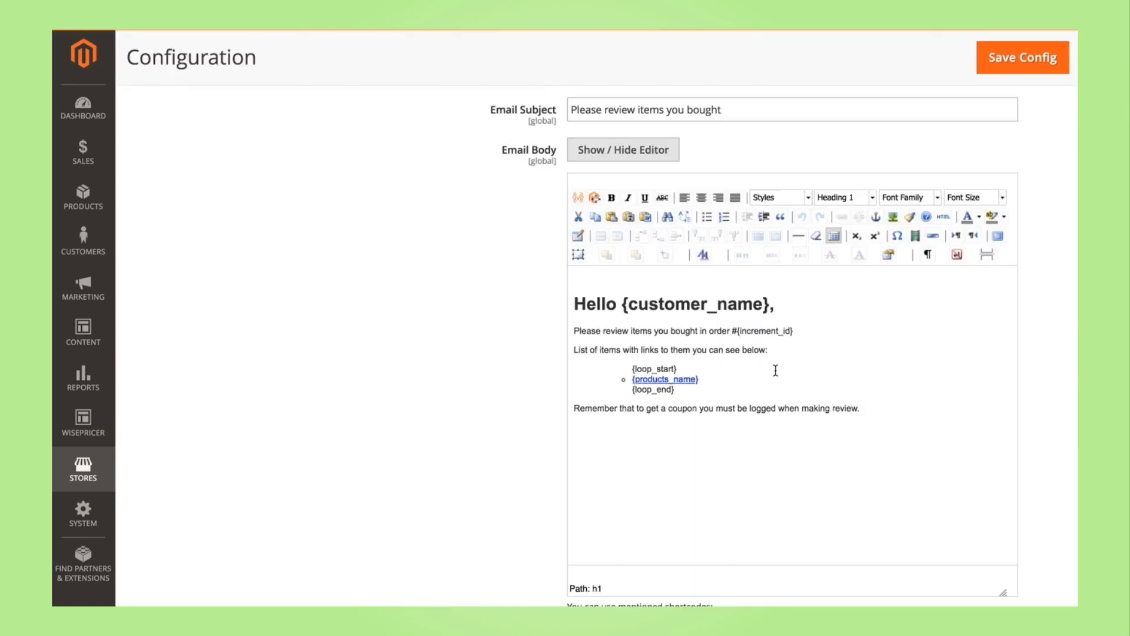
- Send new review notifications to Custom Email 2
{"action": "scroll", "scroll_direction": "down", "scroll_amount": 3}
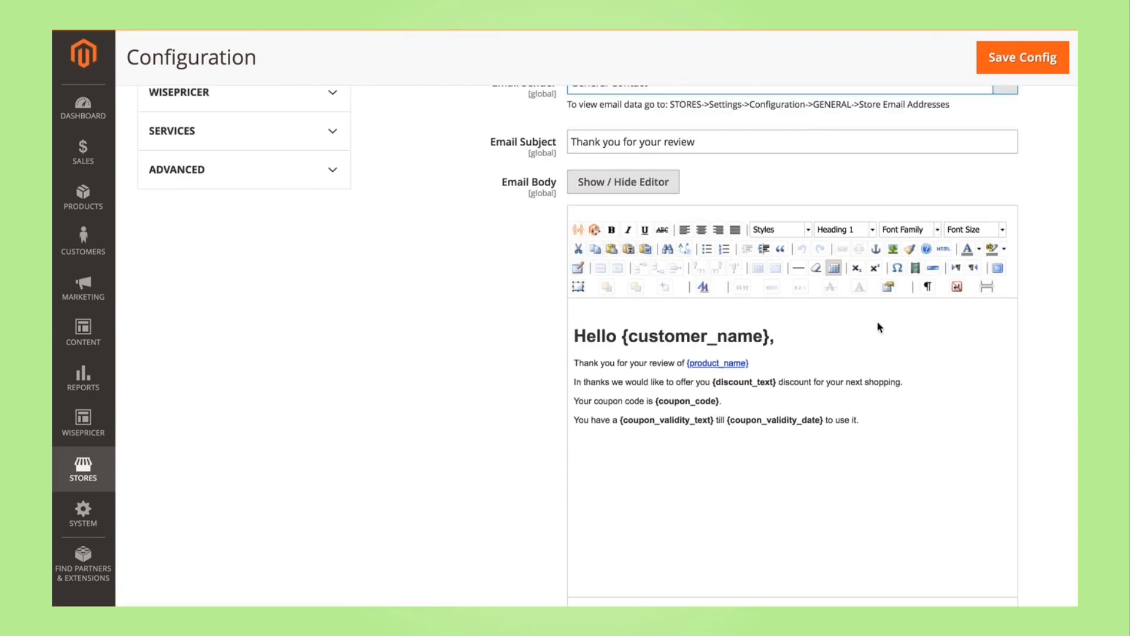
{"action": "left_click", "coordinate": [861, 414]}
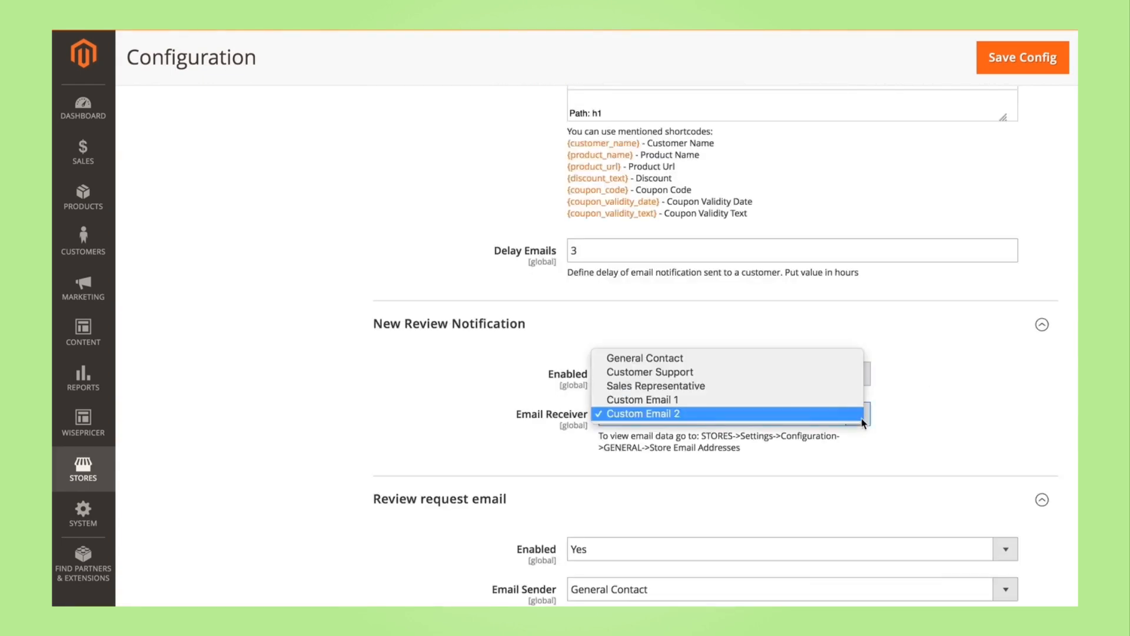